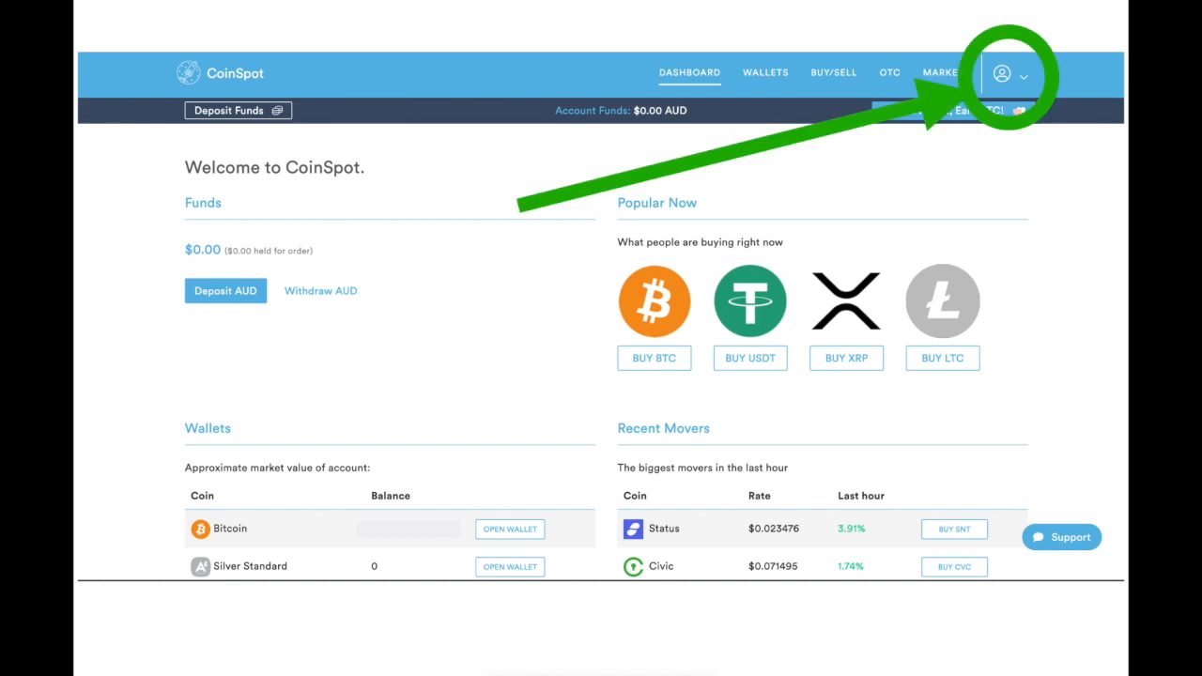
Show the My Account menu from the avatar at the top right of the dashboard
click(1001, 73)
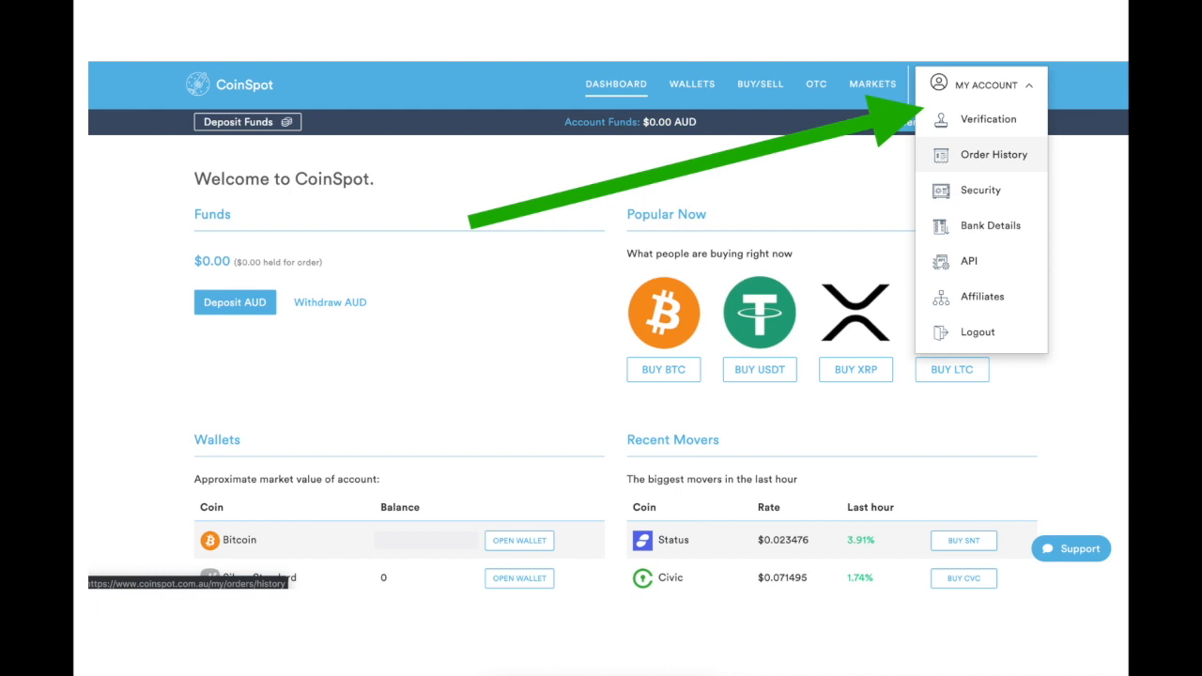
Go to Order History, where EOFY balance statements for 2019 and 2018 are offered
click(992, 155)
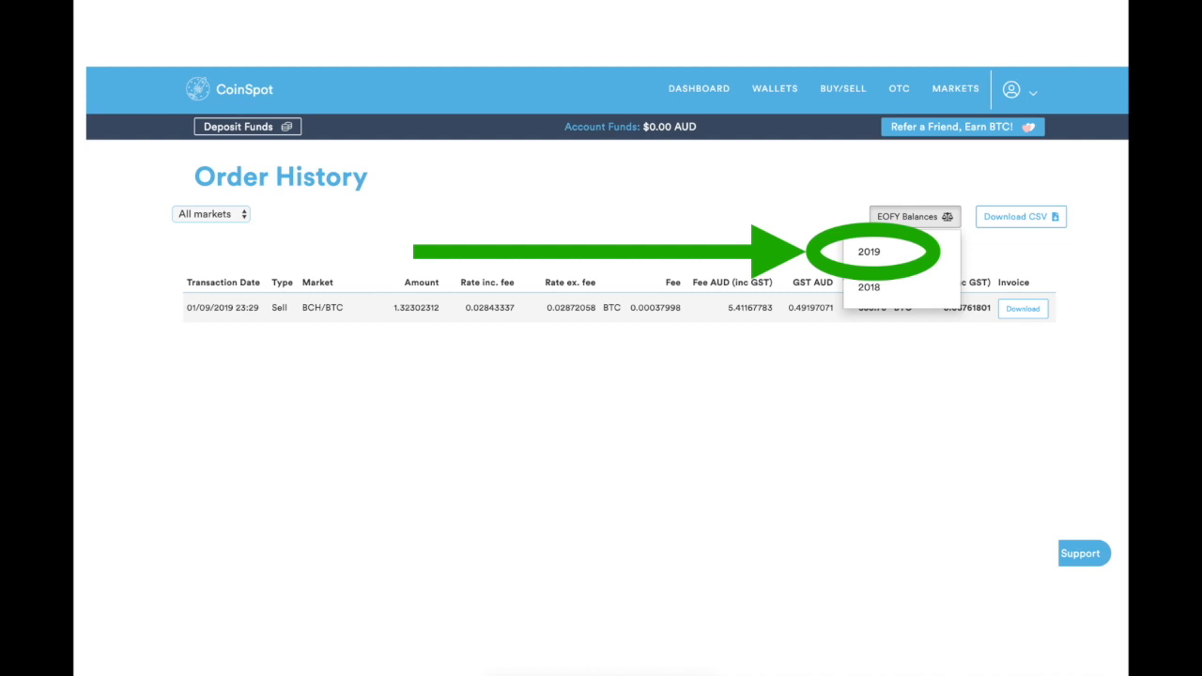
mouse_move(208, 451)
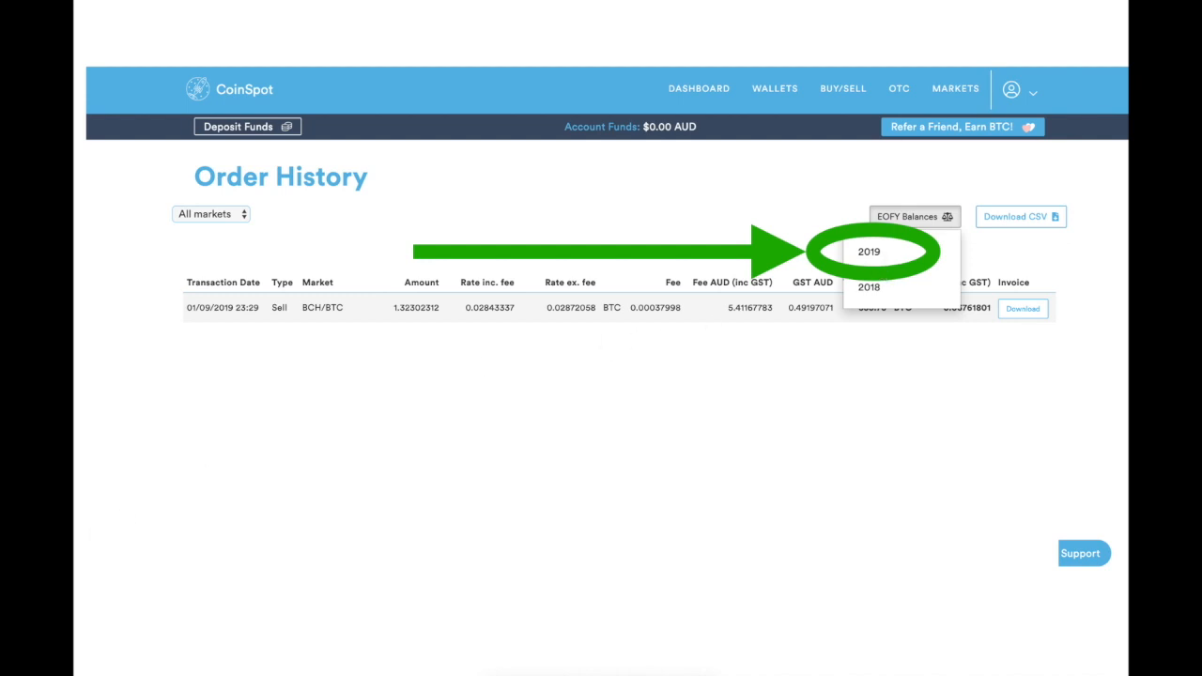
Choose 2019 to display the End of Financial Year Statement with its coin balances
click(868, 251)
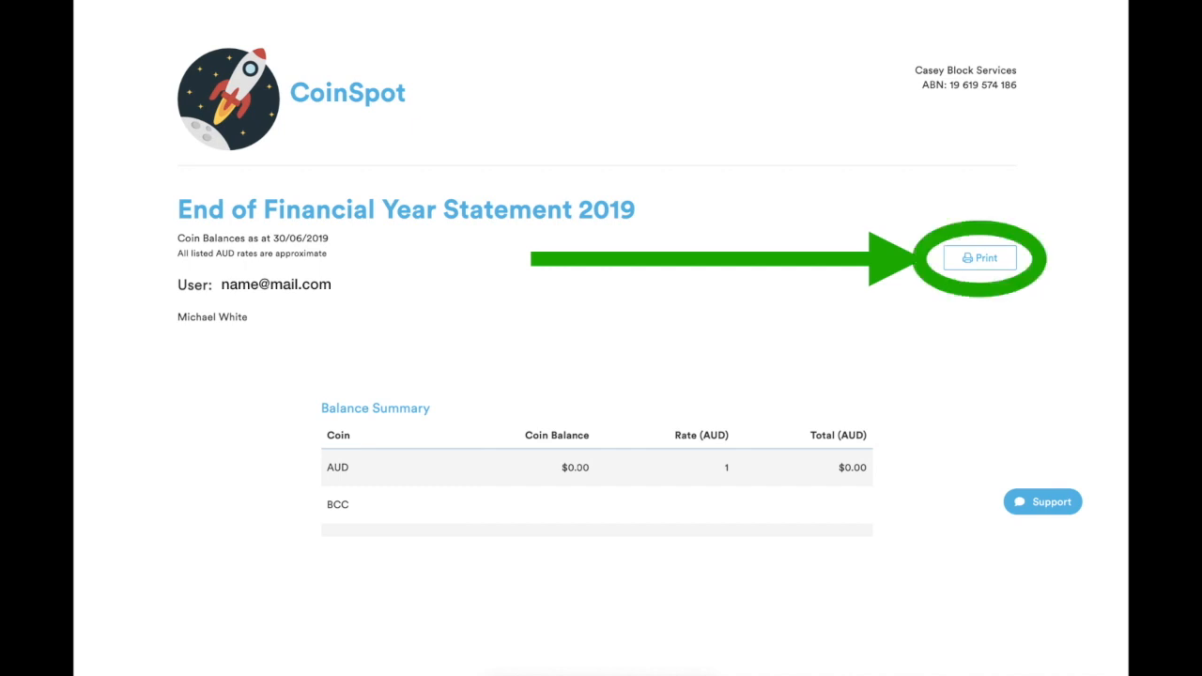
Print the 2019 statement and send it to Preview as a PDF
click(980, 258)
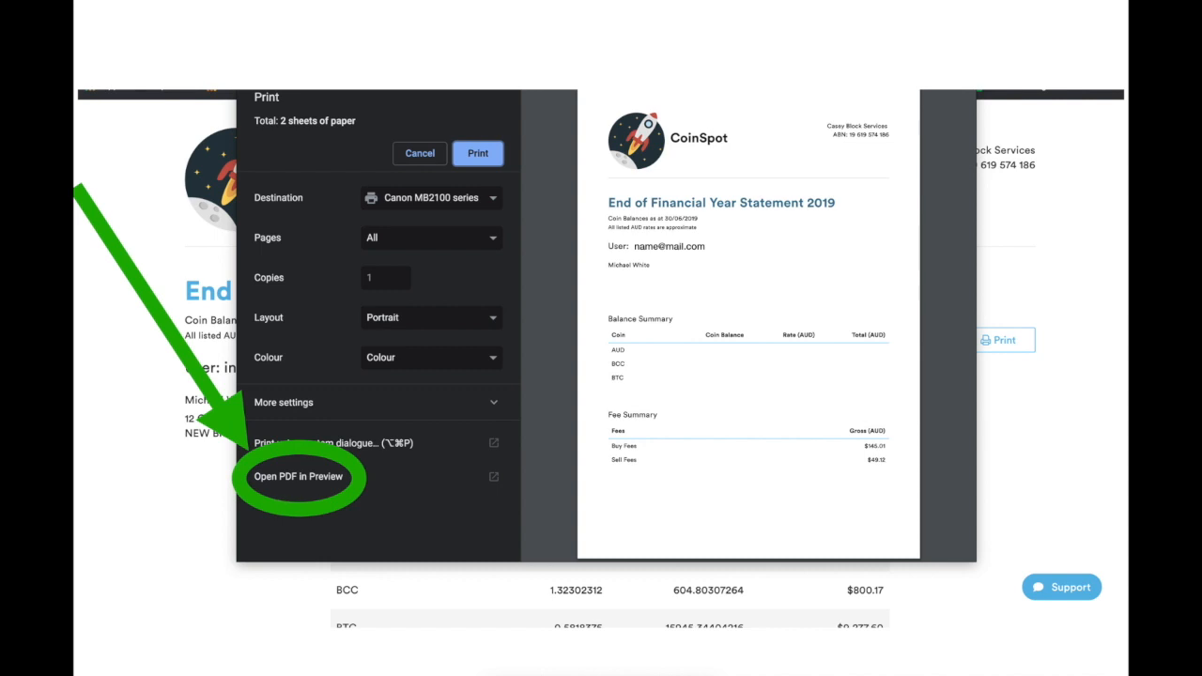
click(298, 477)
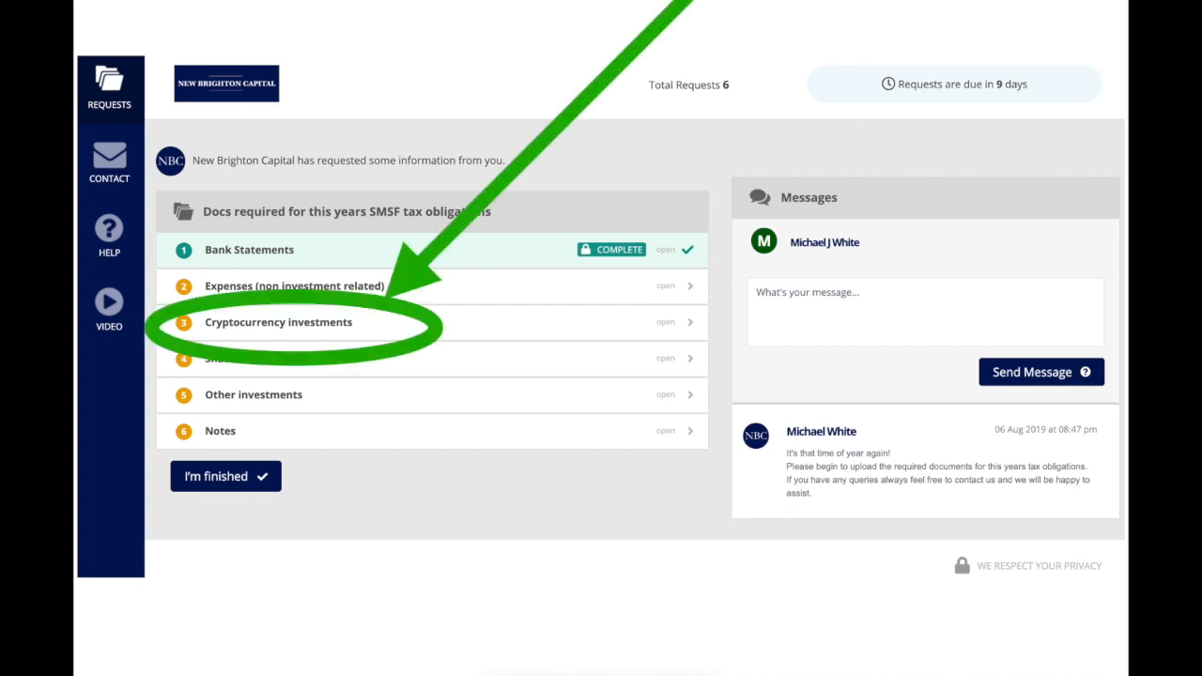
Expand the Cryptocurrency investments request to see its API-key instructions and exchange links
click(278, 323)
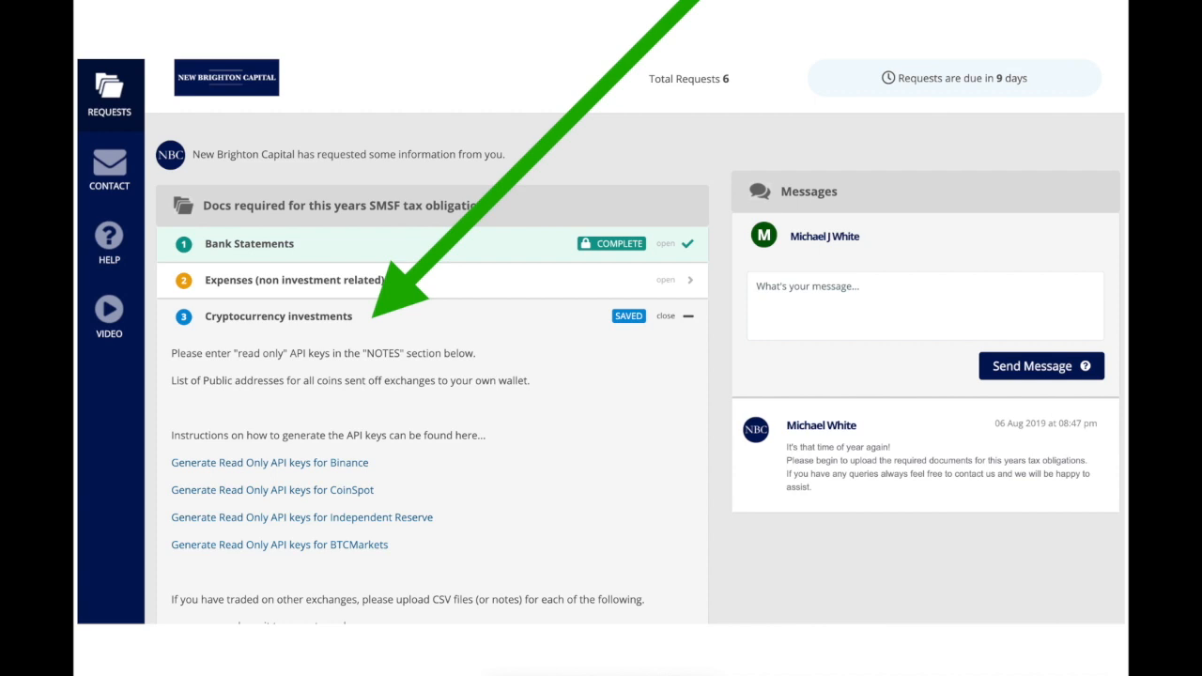
Upload the SMSF CoinSpot EOFY Balances PDF to the cryptocurrency request
scroll(down, 3)
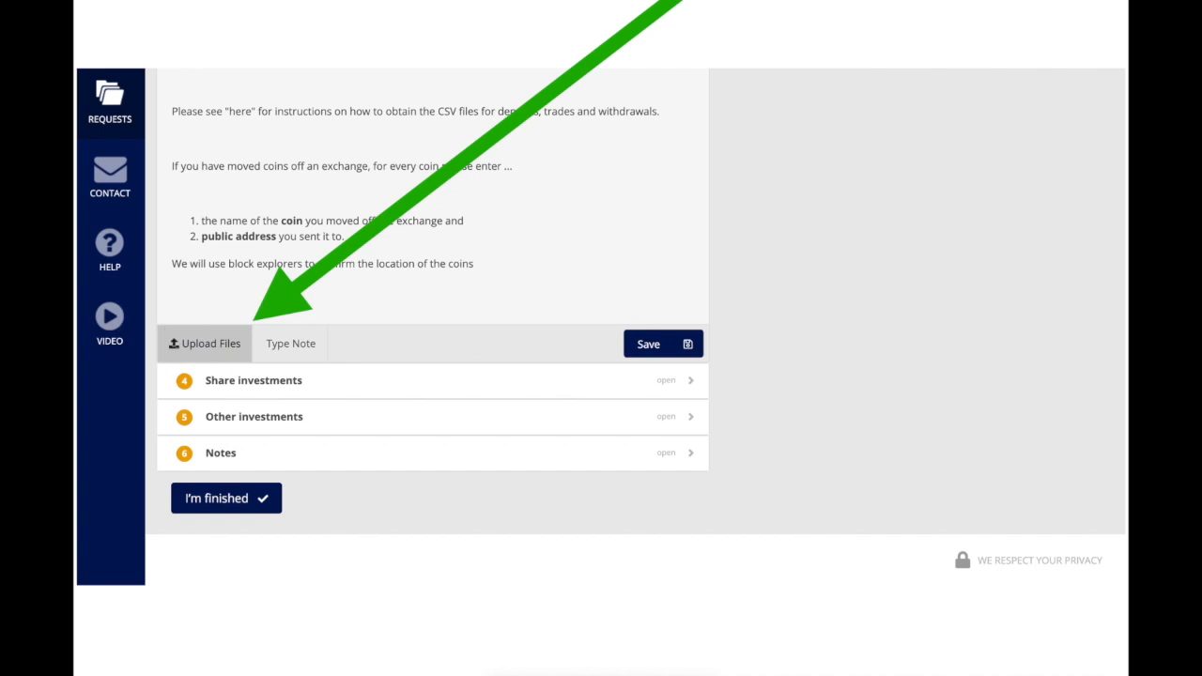
click(203, 342)
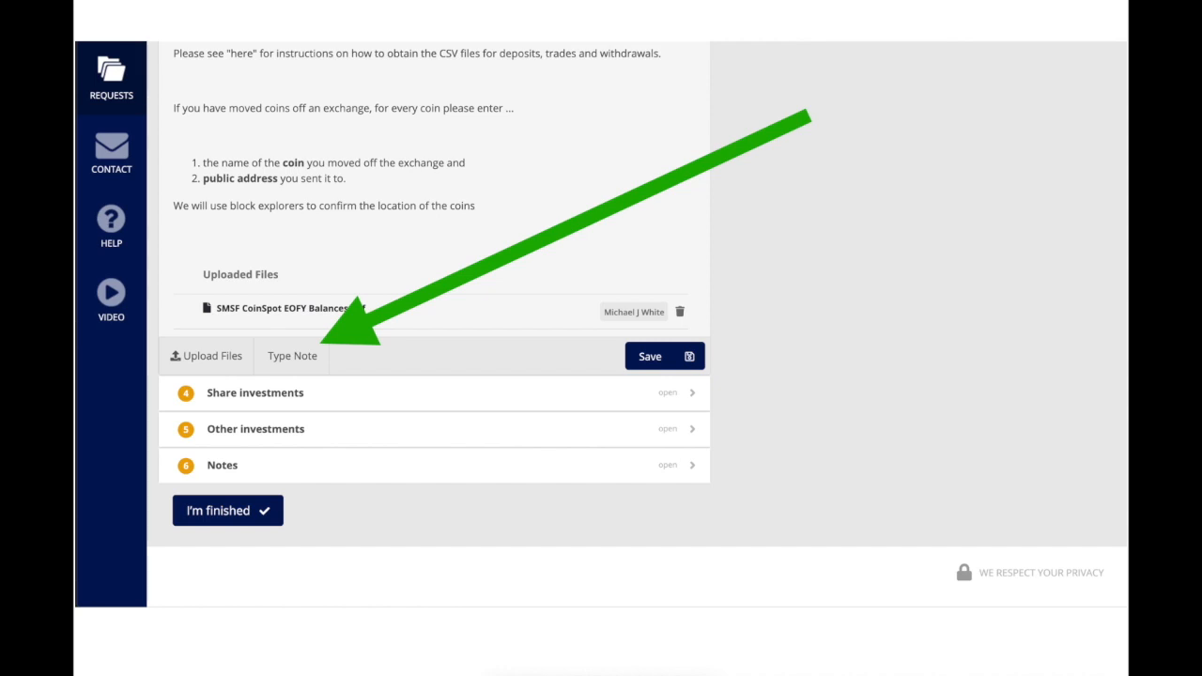
Add a note reading "CoinSpot API keys:" and "Key: xxxxxx" to the request
click(293, 355)
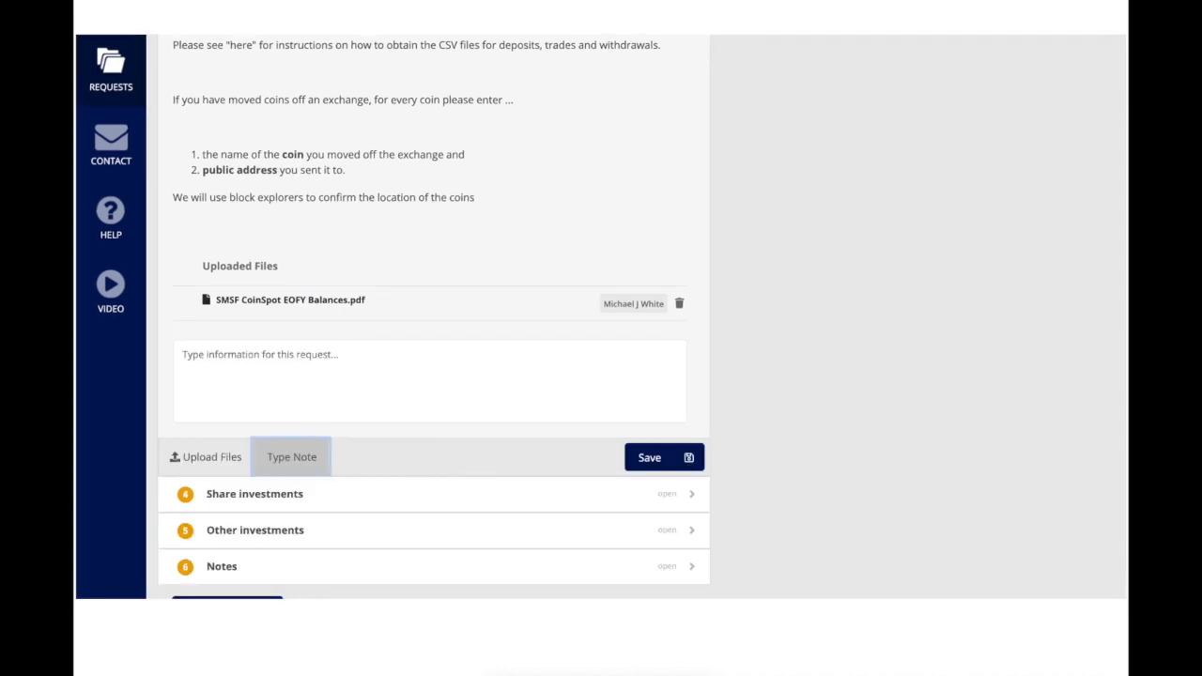
text(CoinSpot API keys:)
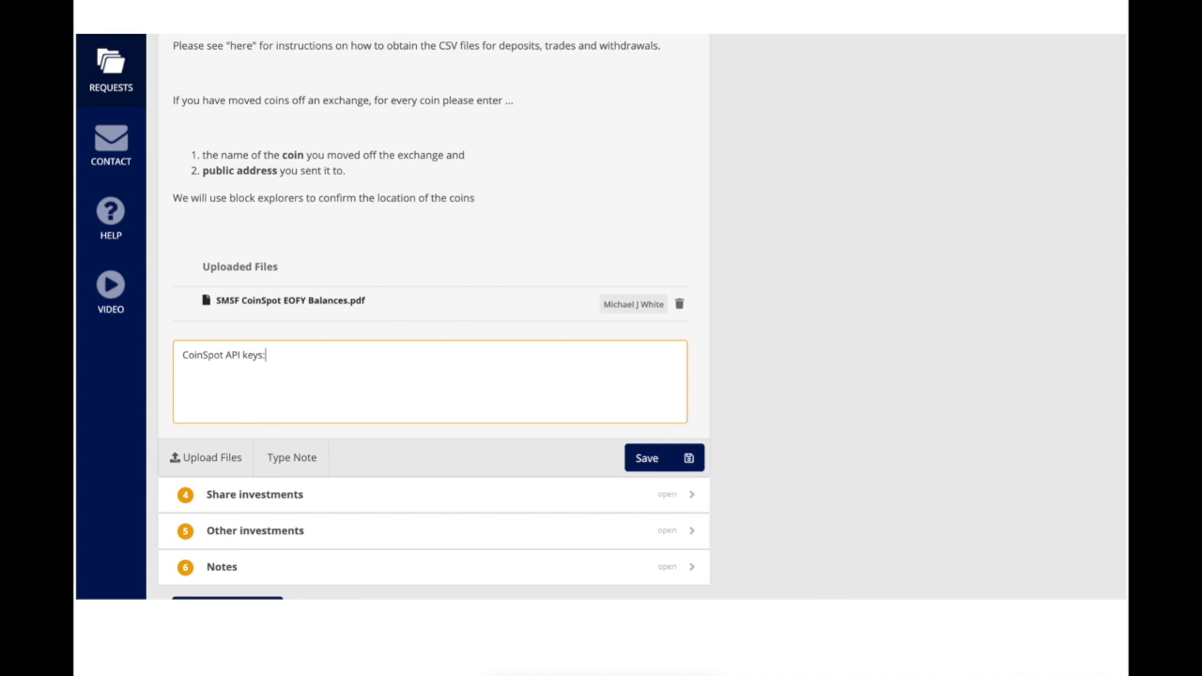
text(Key: xxxxxx)
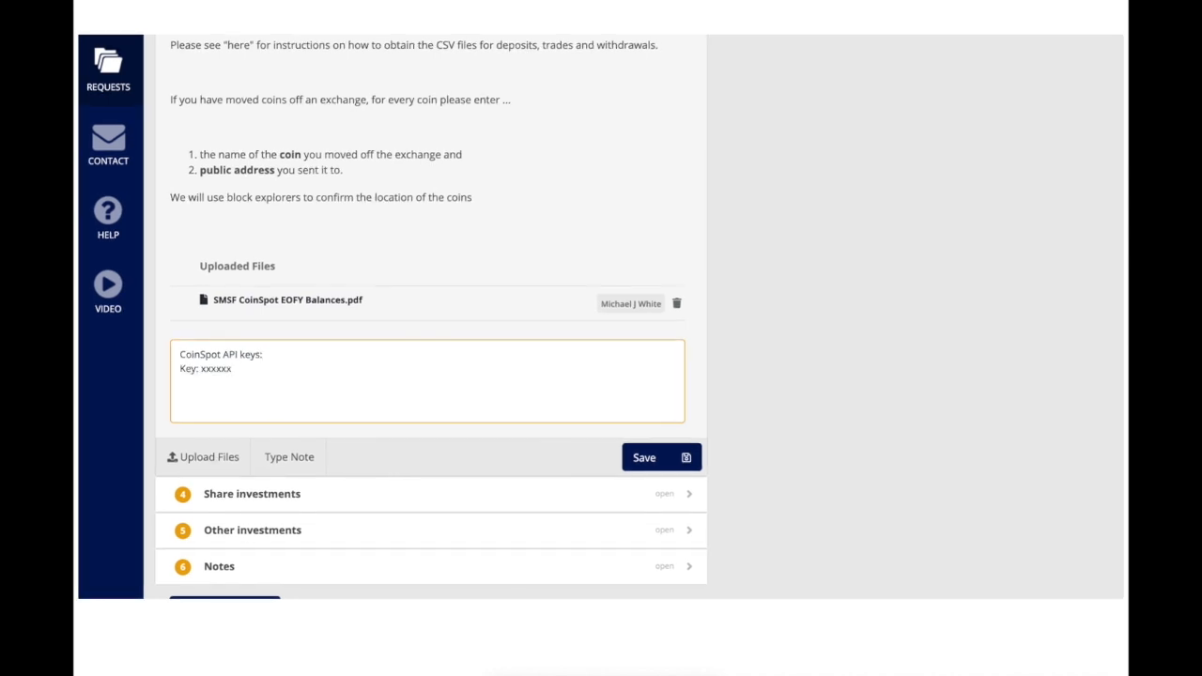